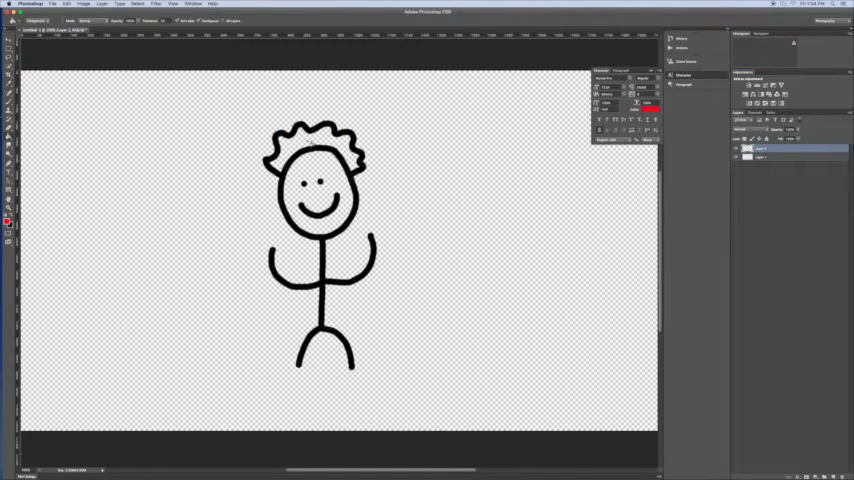
# Paint-bucket fill the curly hair outline red, then select the bottom layer.
pyautogui.click(318, 150)
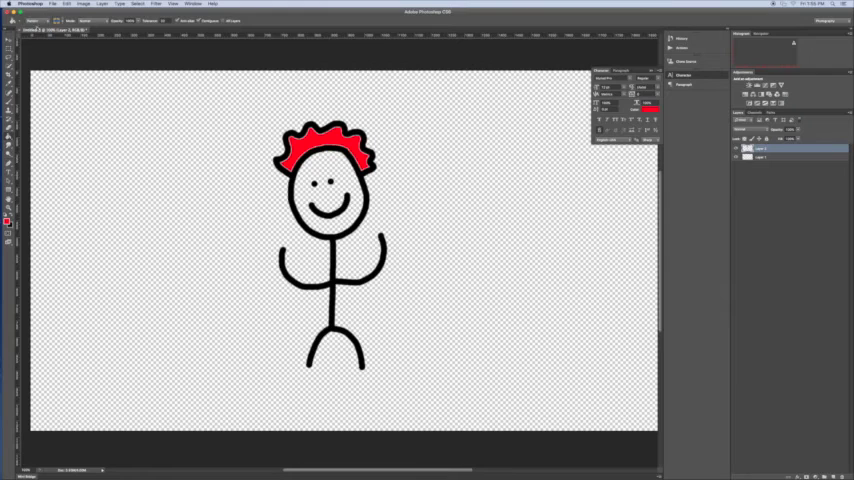
pyautogui.click(765, 158)
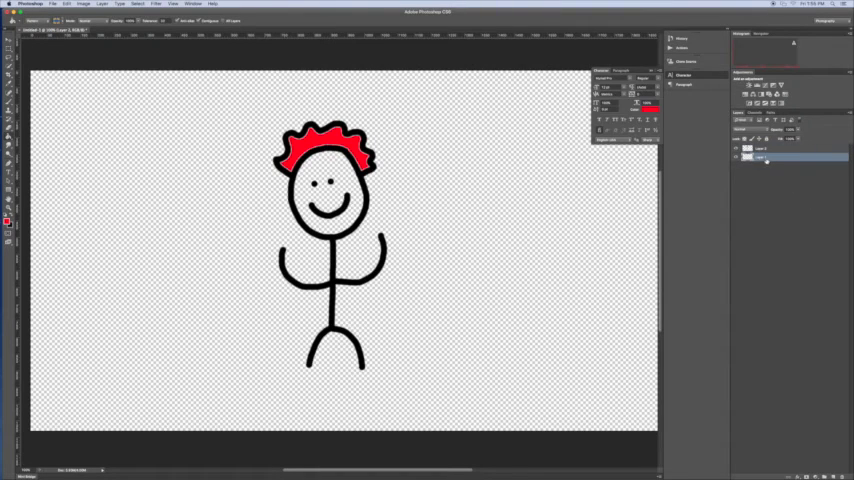